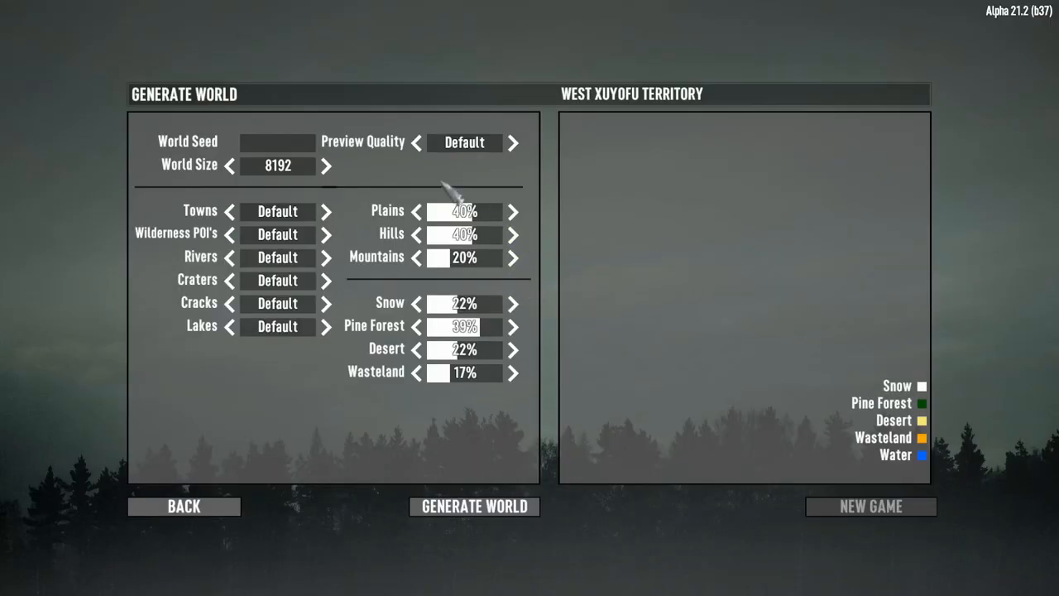
- Raise the world size to 10240 and set Towns and Wilderness POIs to Many
left_click(327, 165)
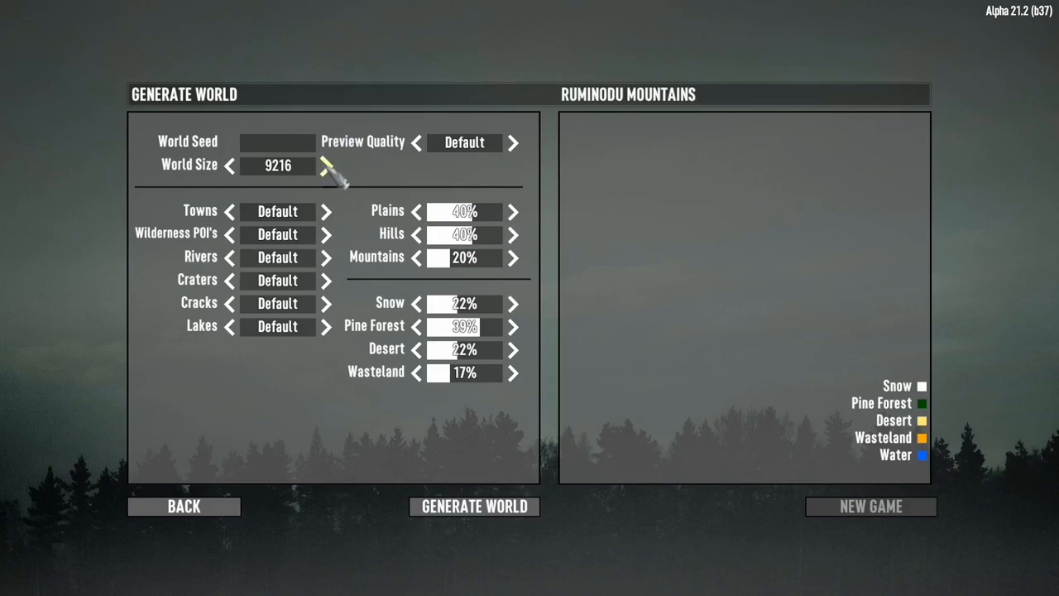
left_click(324, 166)
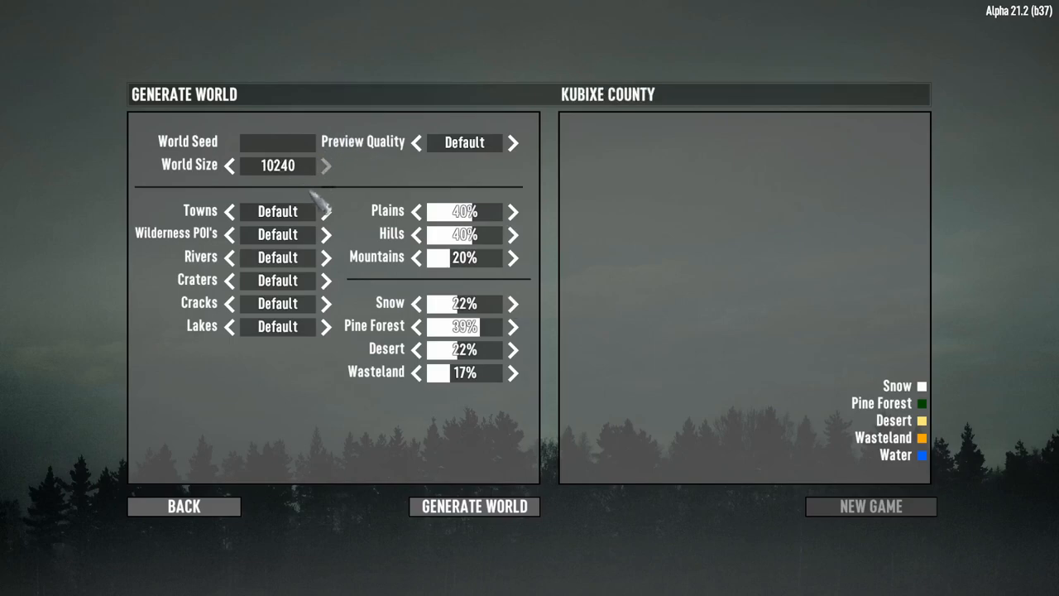
left_click(324, 212)
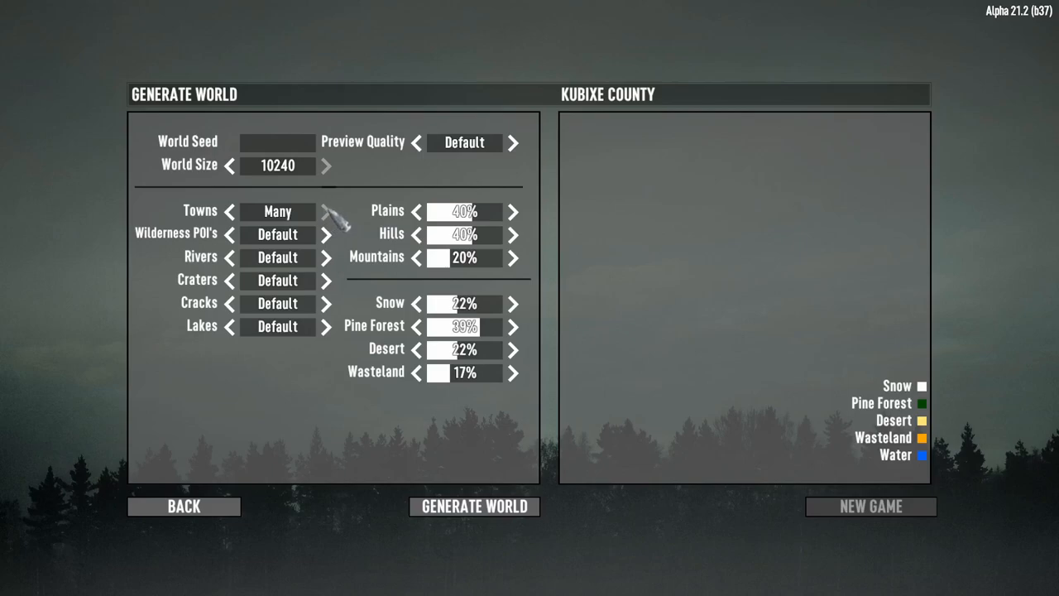
left_click(326, 235)
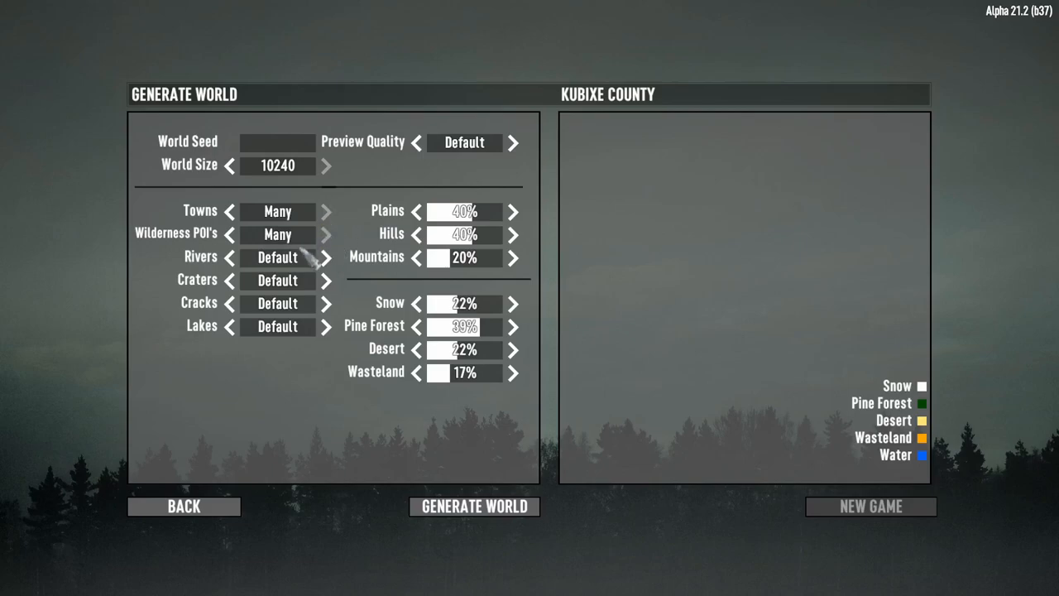
- Reduce Rivers, Cracks and Lakes to Few
left_click(230, 257)
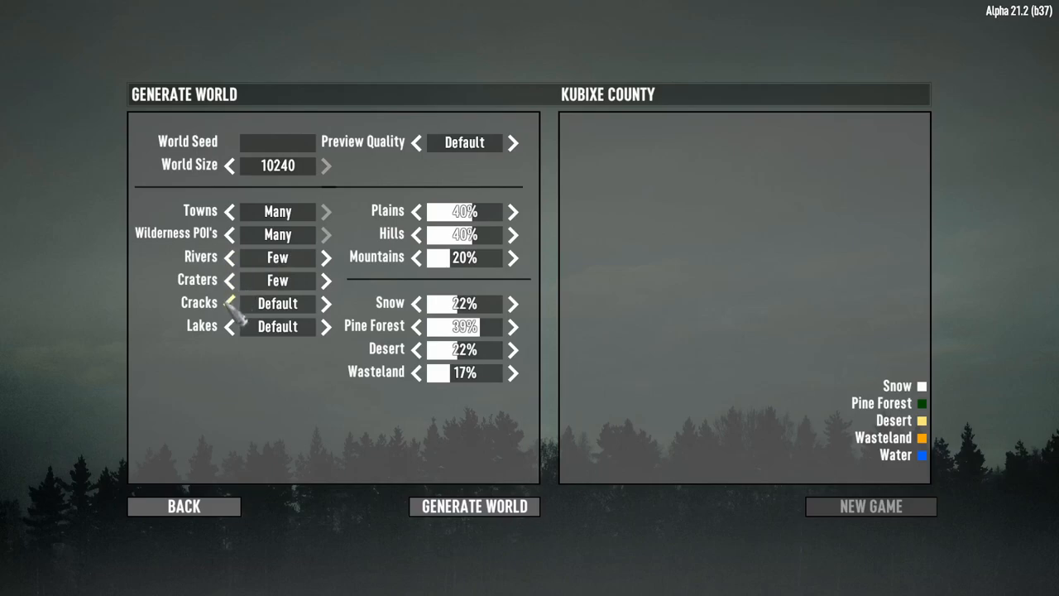
left_click(230, 303)
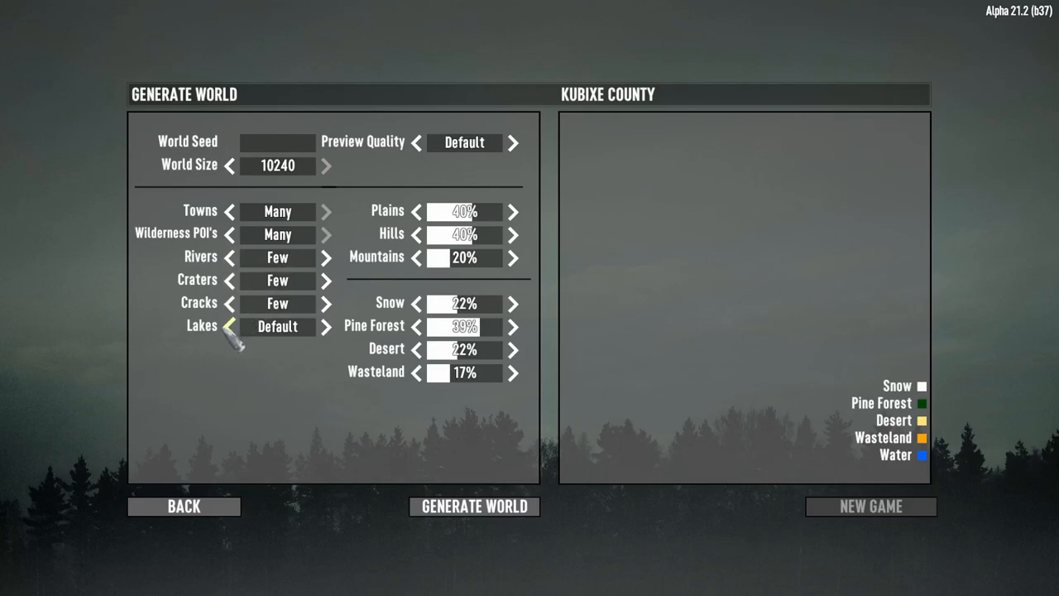
mouse_move(240, 339)
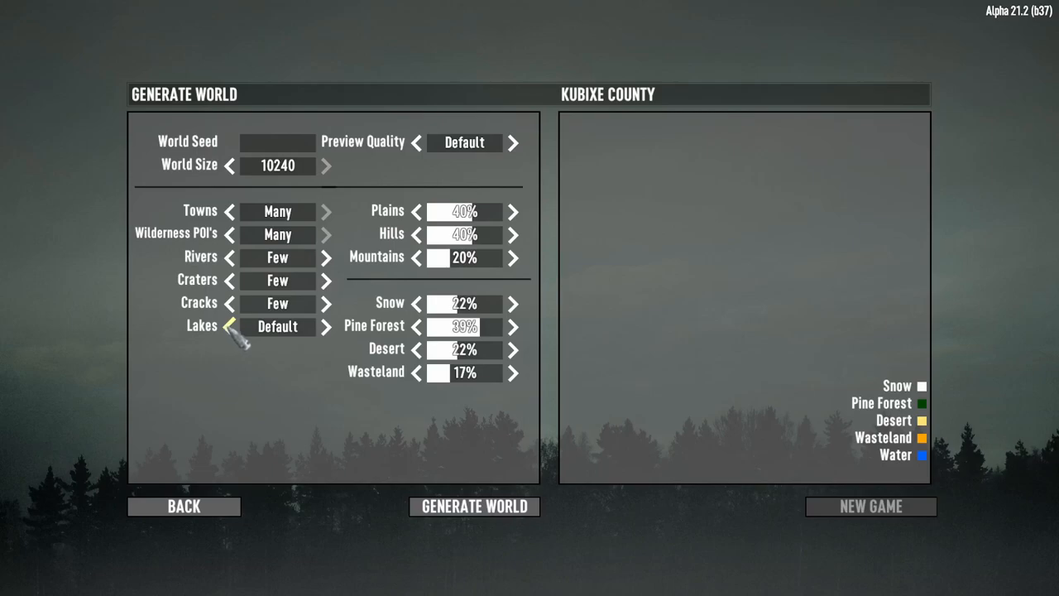
left_click(231, 327)
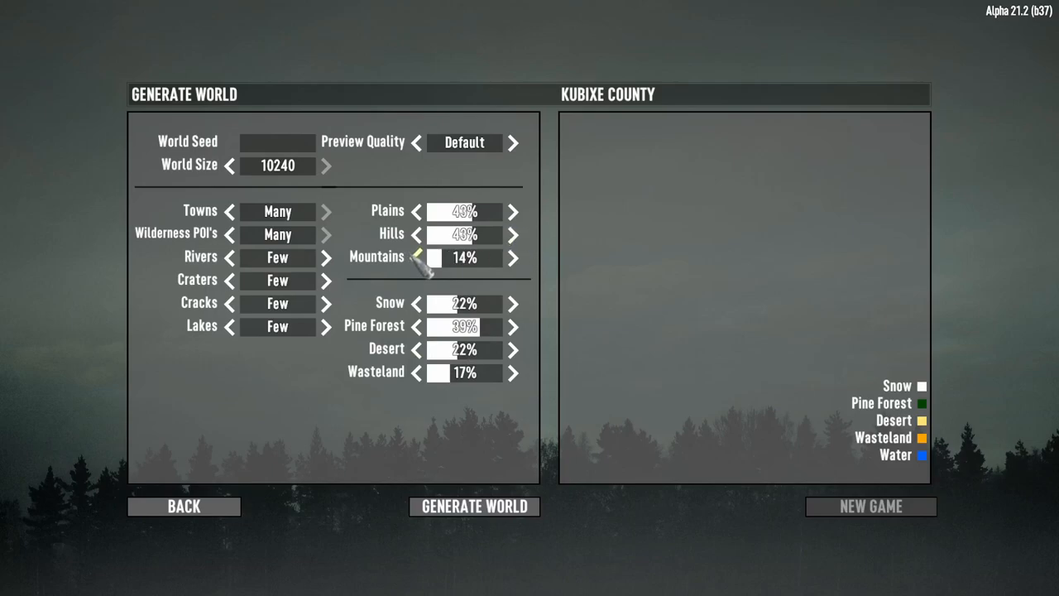
- Lower the Mountains share toward 8%
left_click(417, 259)
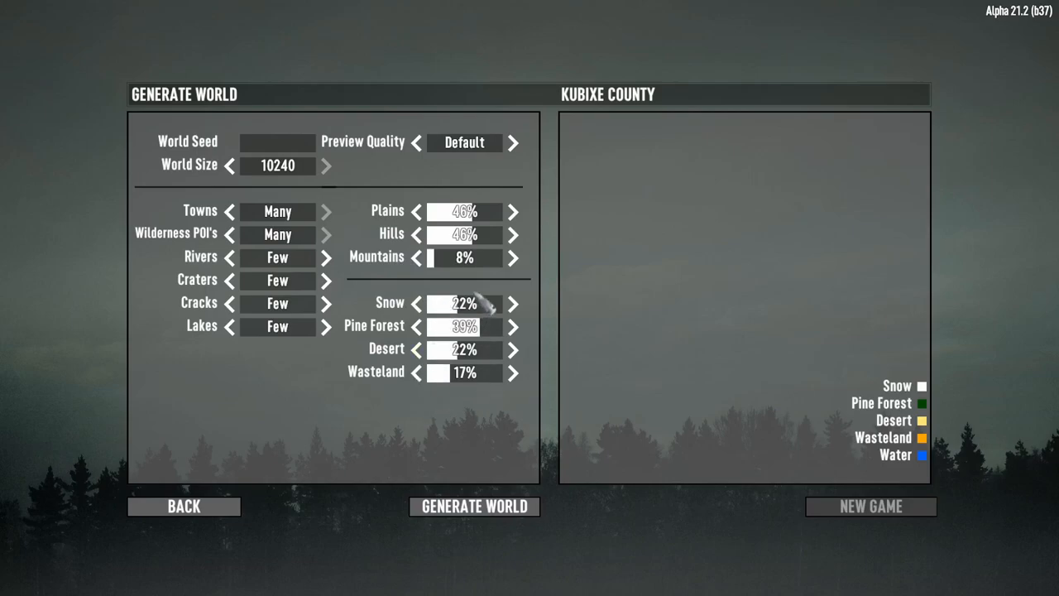
mouse_move(493, 411)
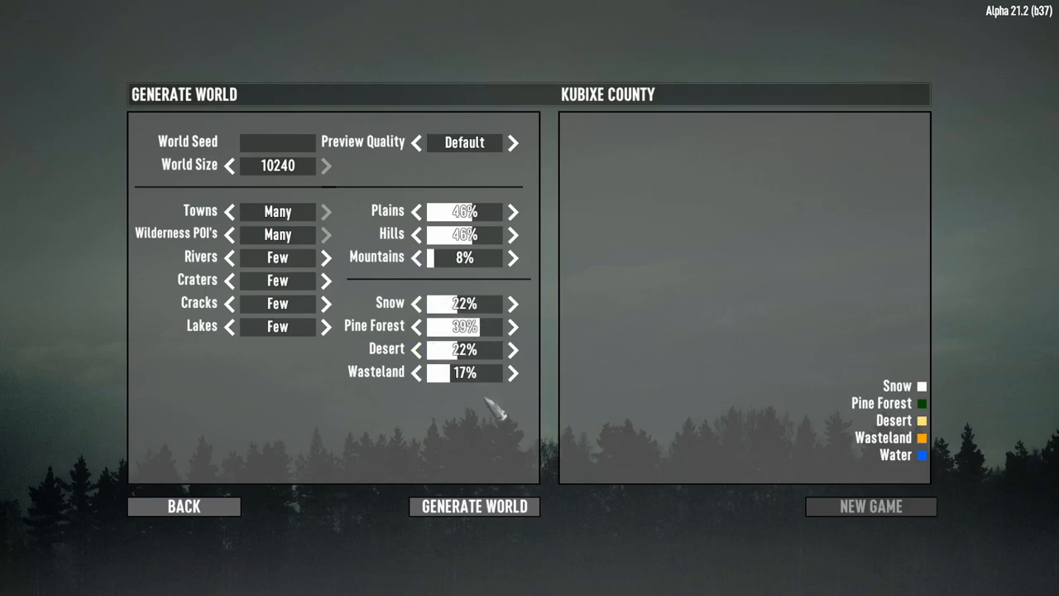
mouse_move(505, 406)
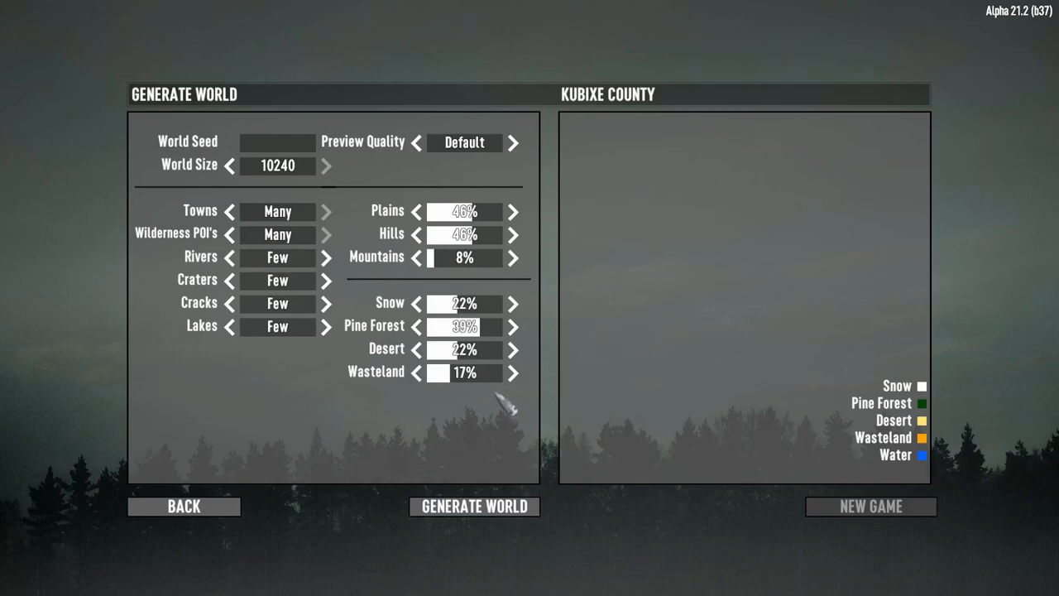
mouse_move(473, 506)
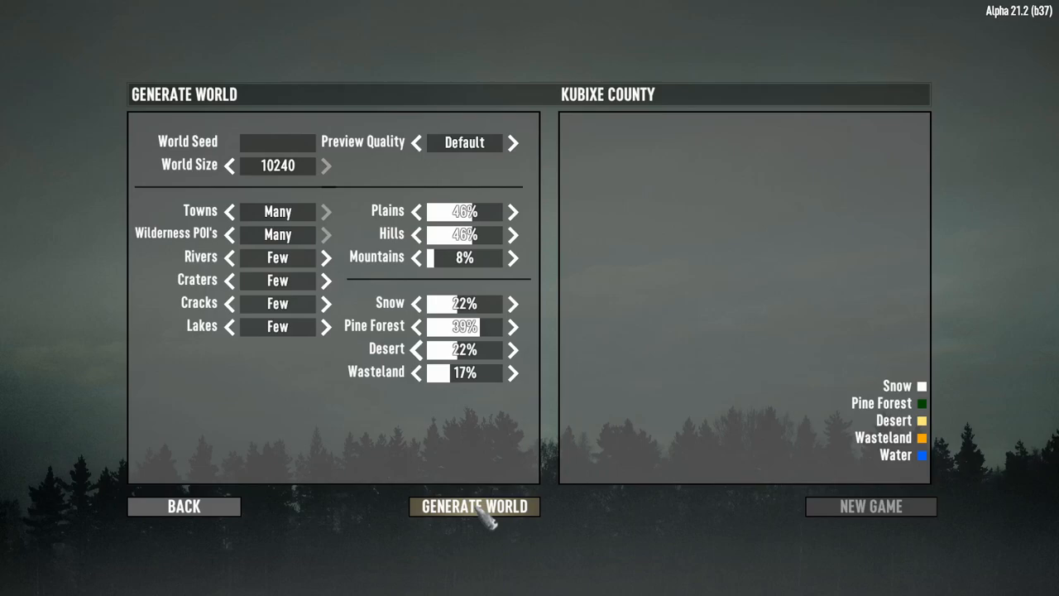
left_click(473, 506)
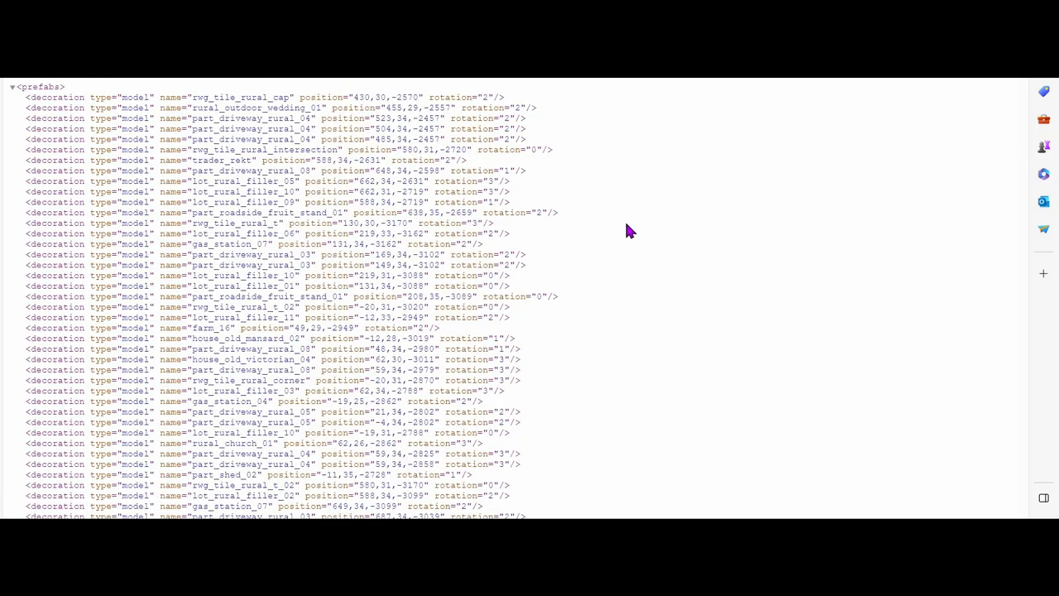
mouse_move(728, 136)
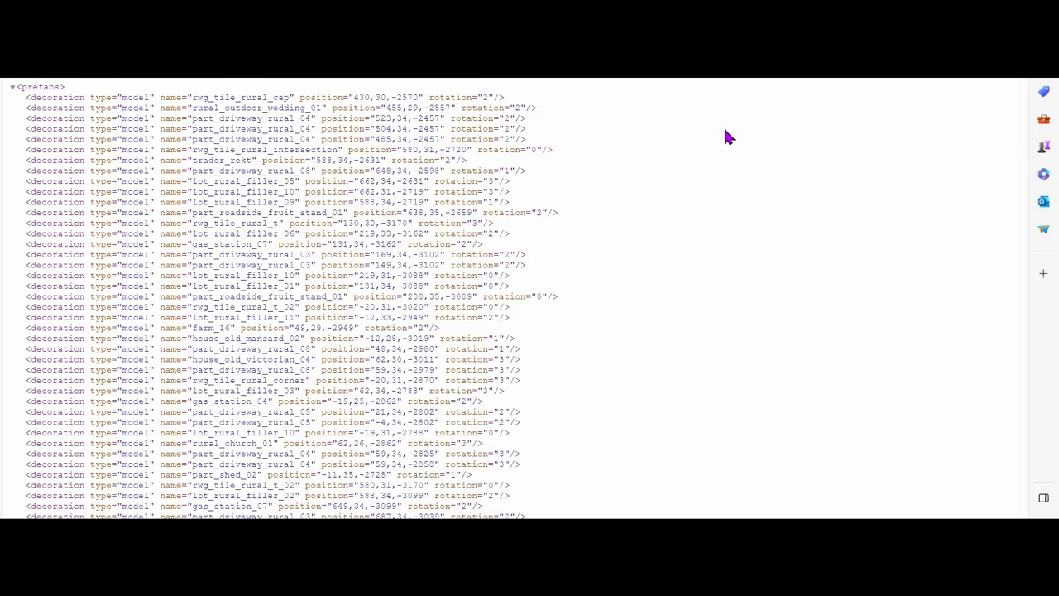
mouse_move(739, 129)
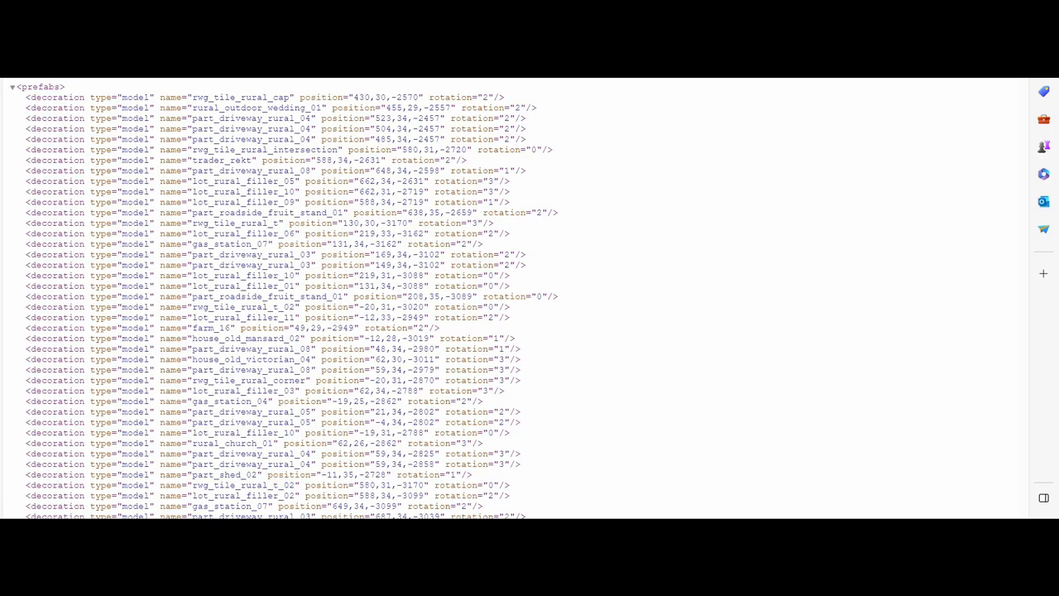
mouse_move(931, 166)
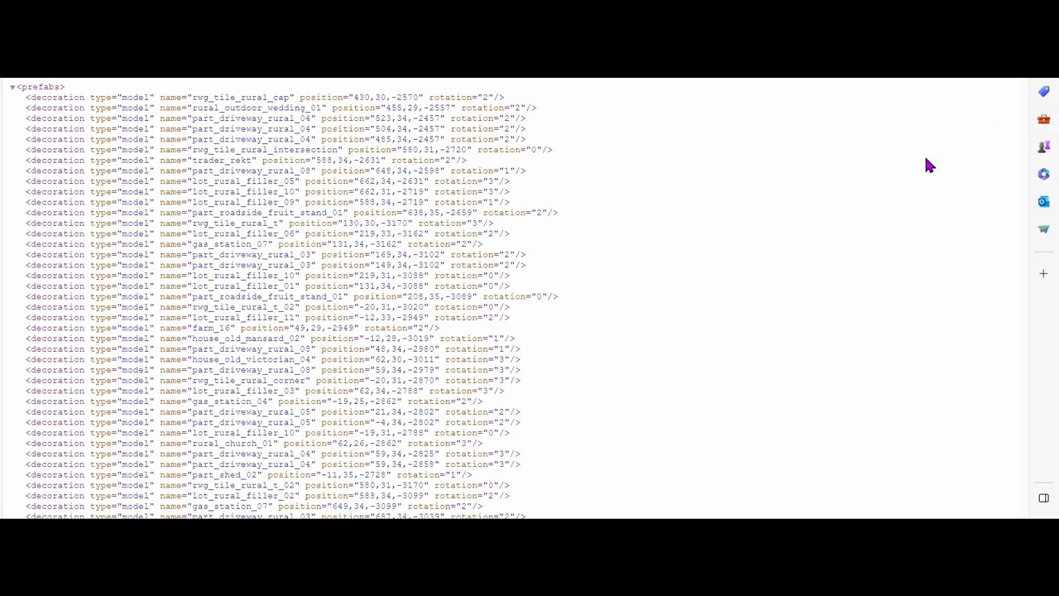
- Scroll down the prefabs XML through the decoration entries to the downtown buildings
scroll("down", 3)
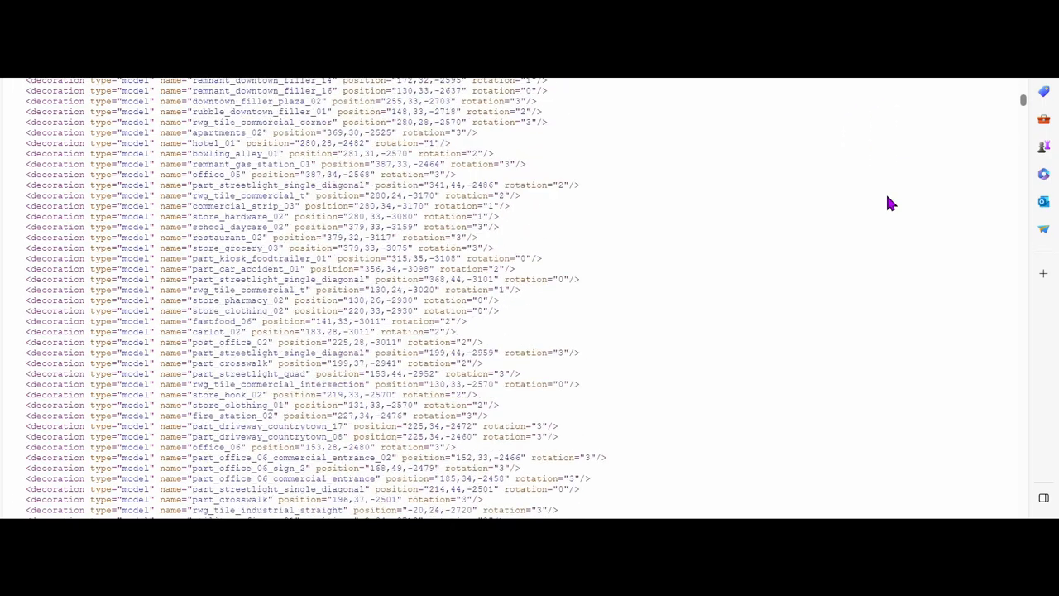
scroll("down", 3)
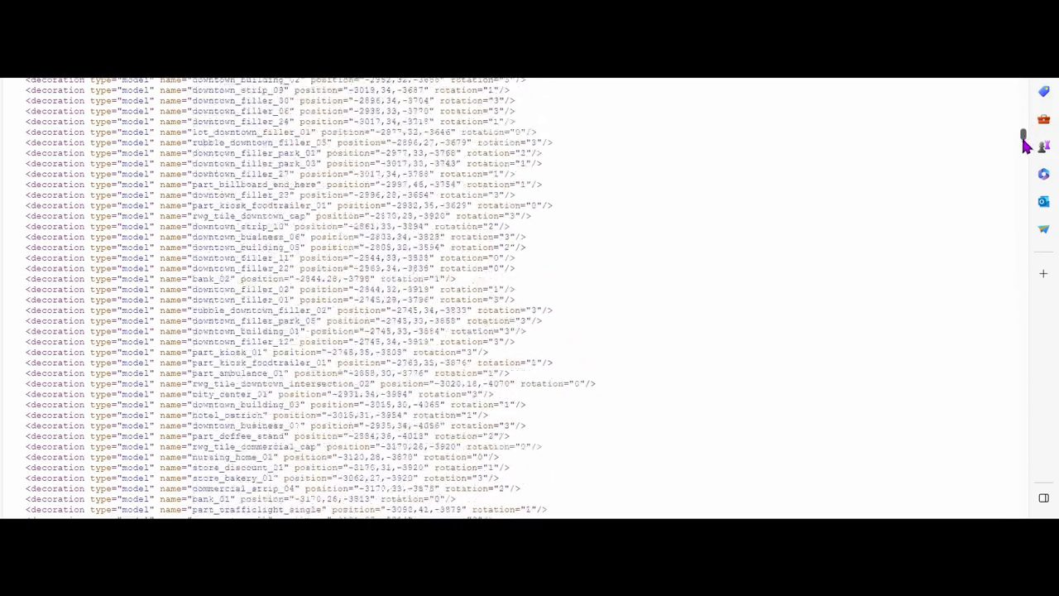
scroll("down", 3)
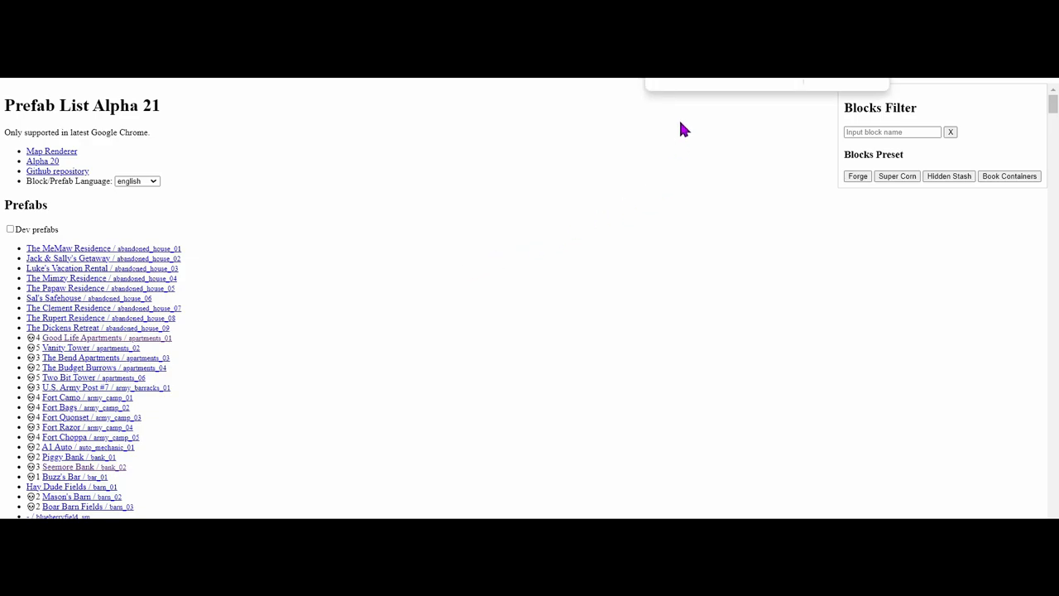
- Scroll the Prefabs list and select the Shamway Factory entry
scroll("down", 3)
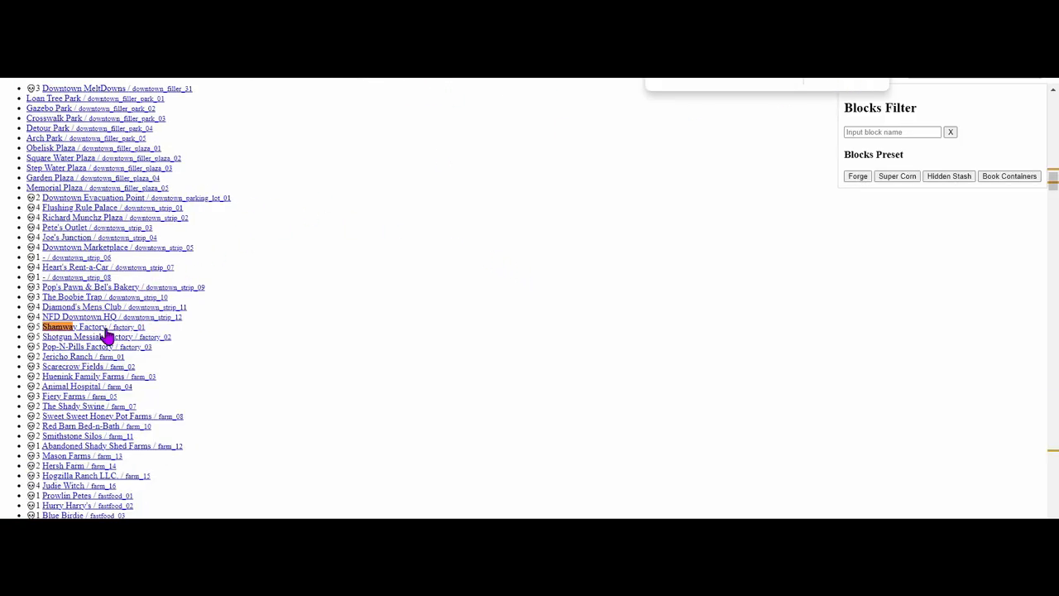
left_click(69, 326)
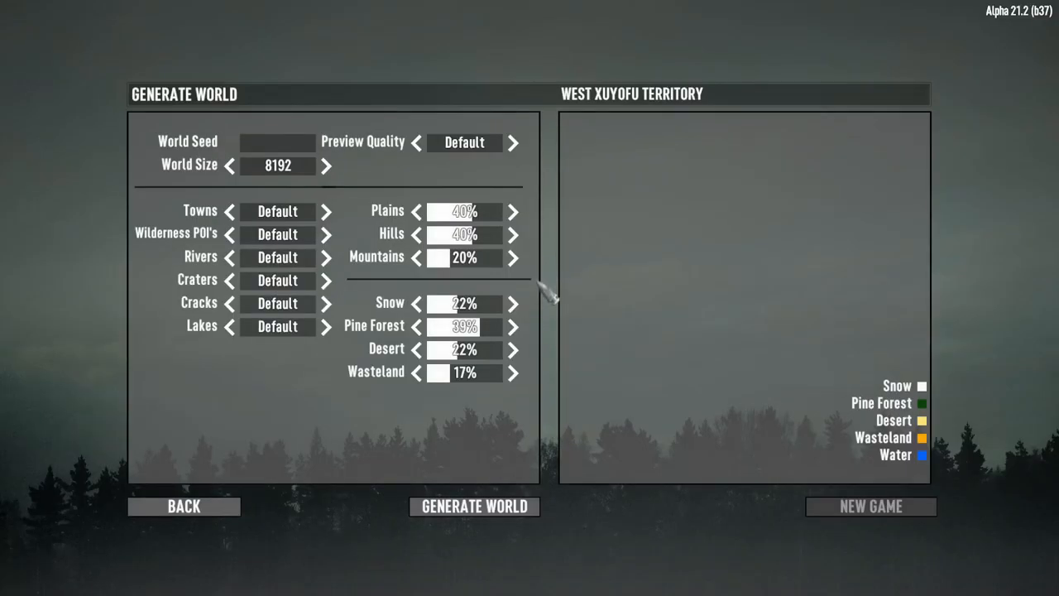
- Set Towns and Wilderness POIs to Many, and Rivers and Lakes to Few
left_click(324, 212)
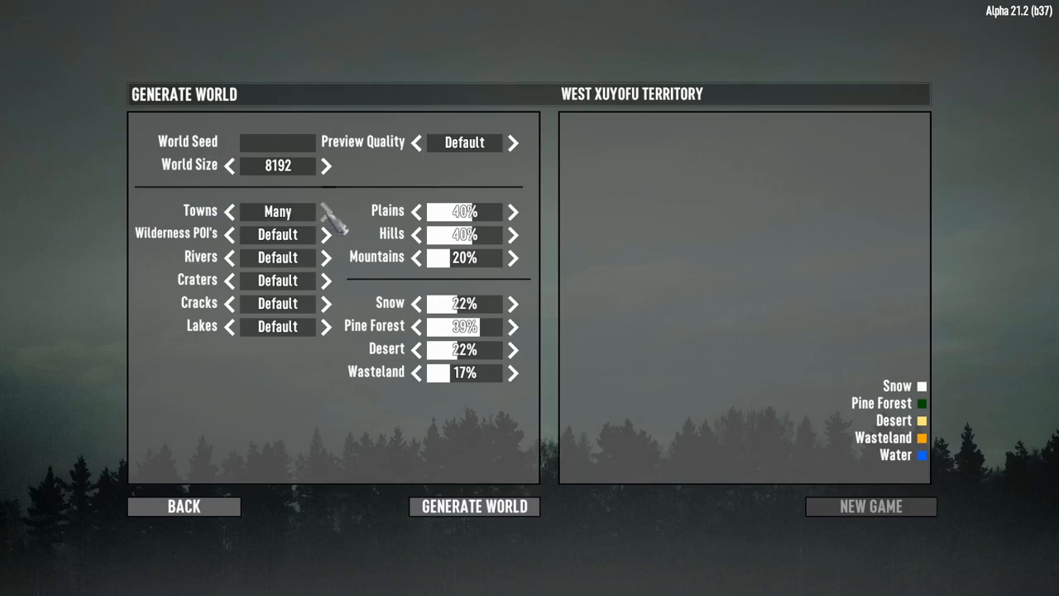
left_click(326, 235)
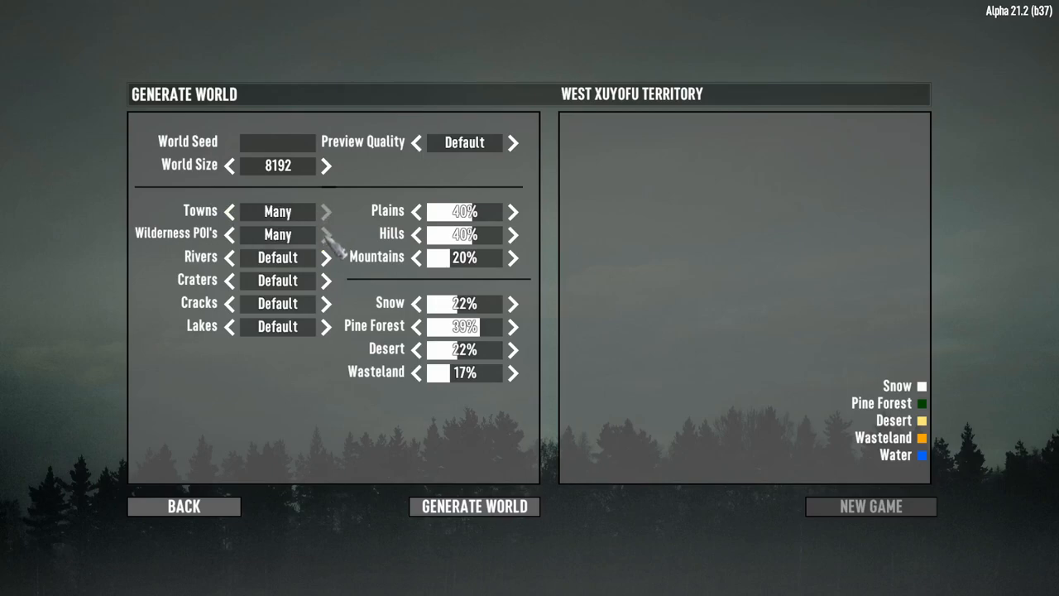
left_click(228, 258)
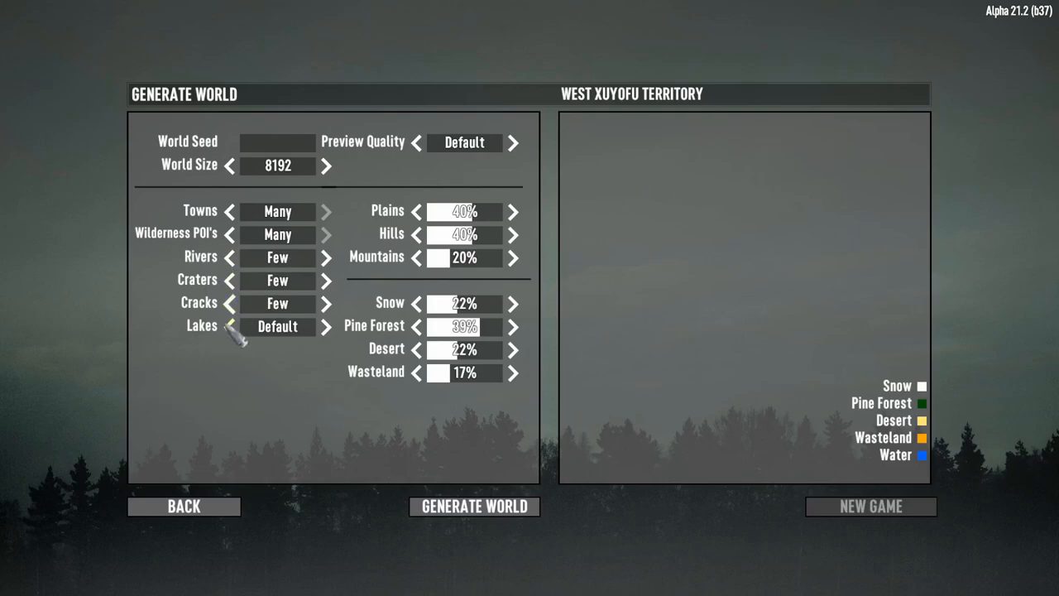
left_click(229, 326)
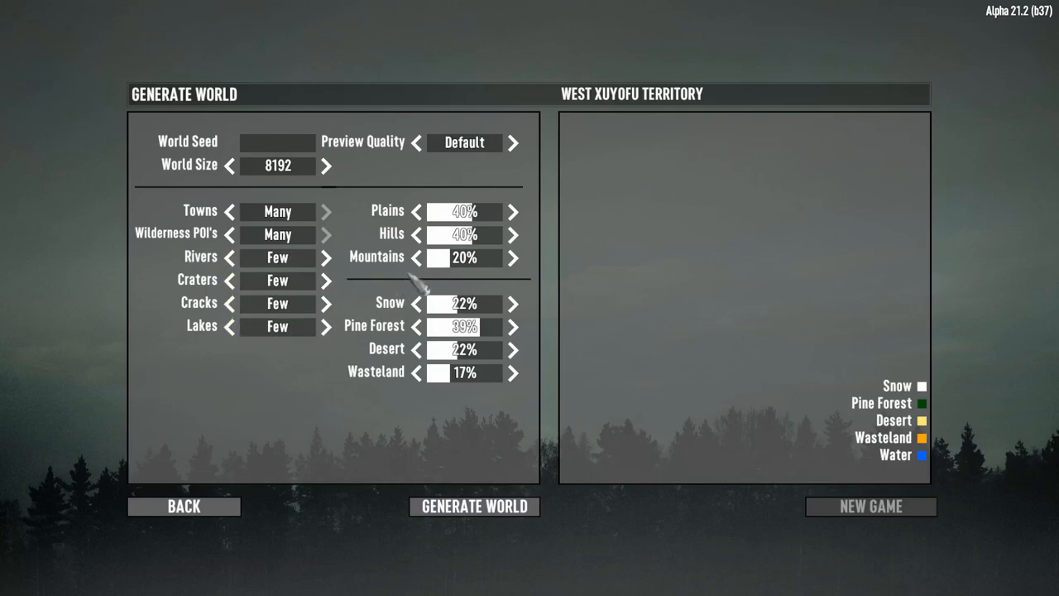
- Raise Mountains to 8% and move to the World Seed field
left_click(417, 258)
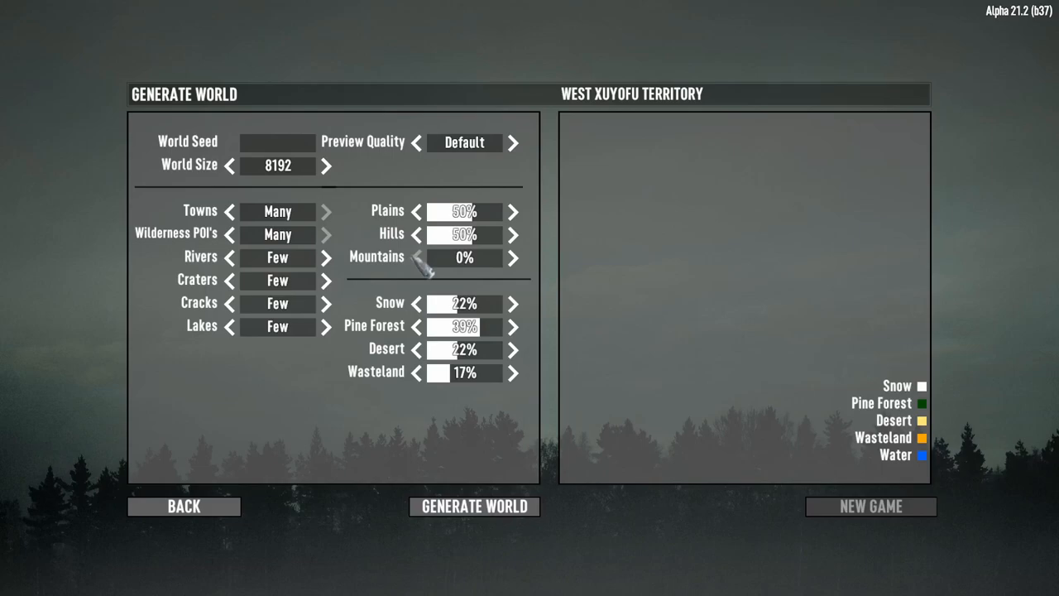
left_click(513, 259)
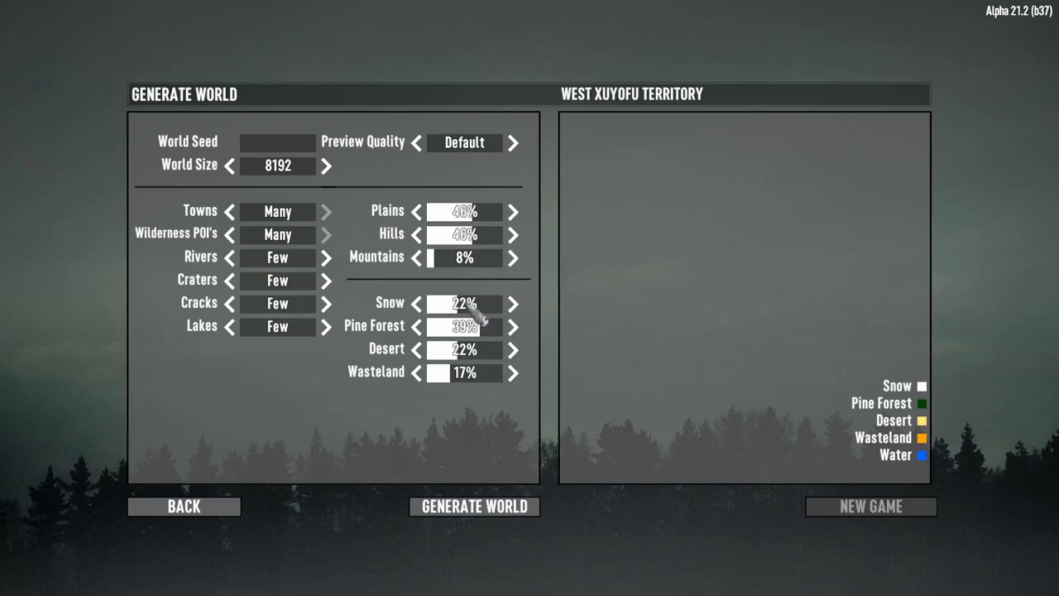
mouse_move(488, 356)
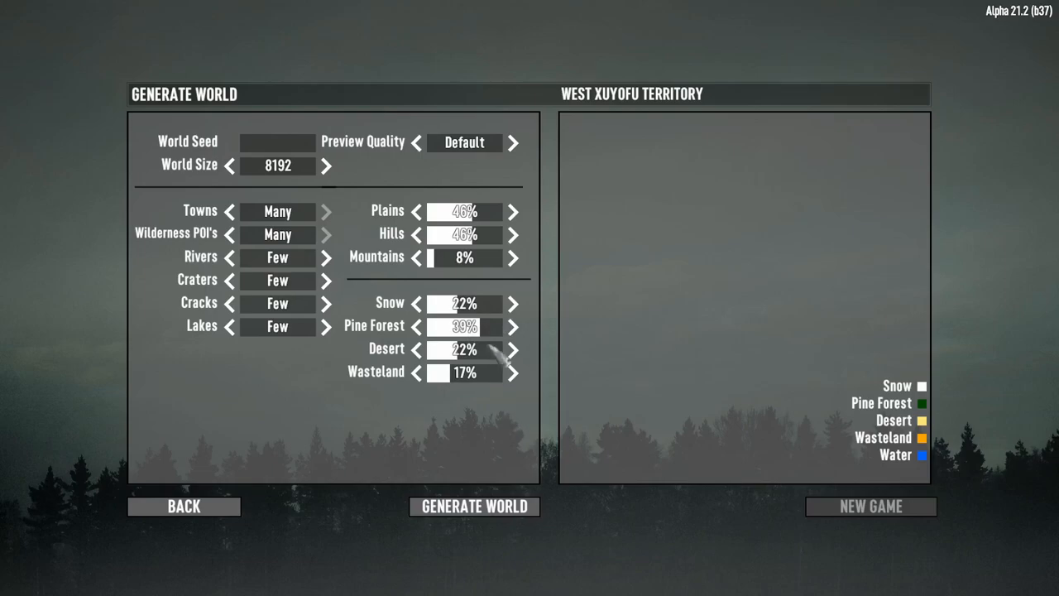
mouse_move(497, 356)
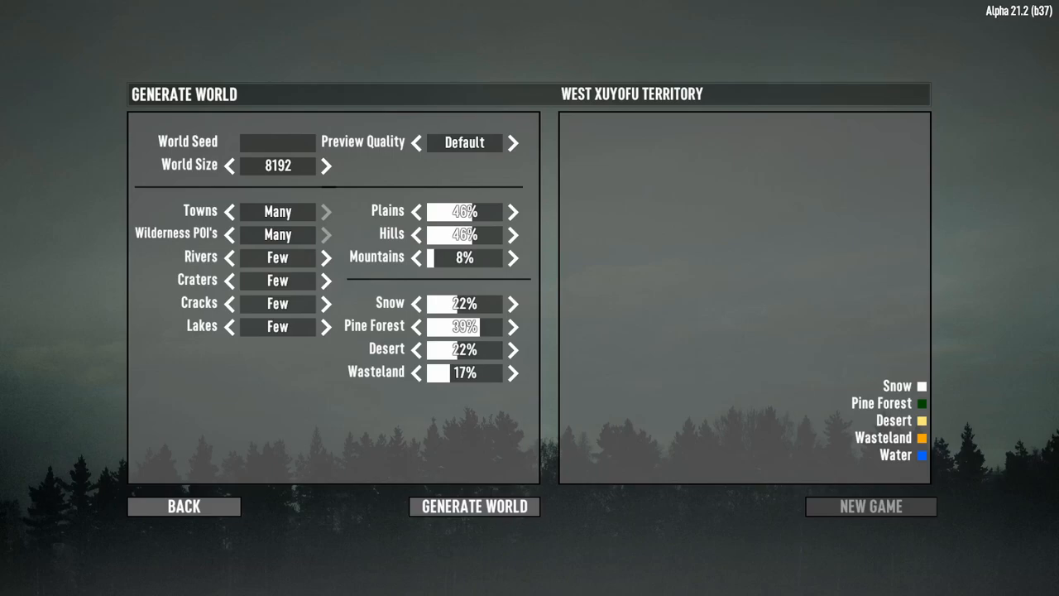
left_click(278, 142)
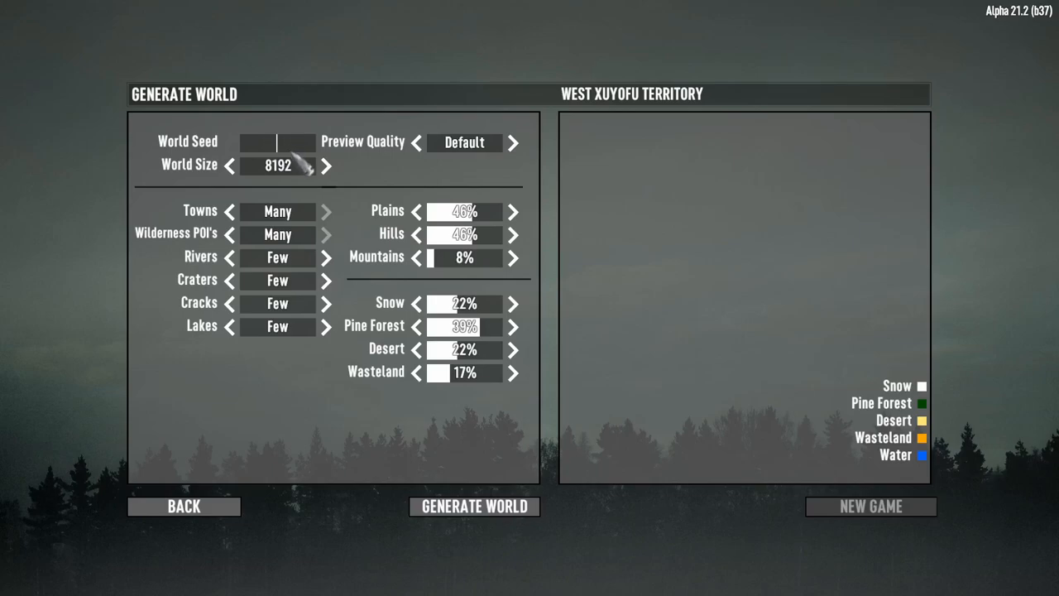
- Enter the seed 'Whacky Folketing' and raise the world size to 10240
type("Whacky Folketing")
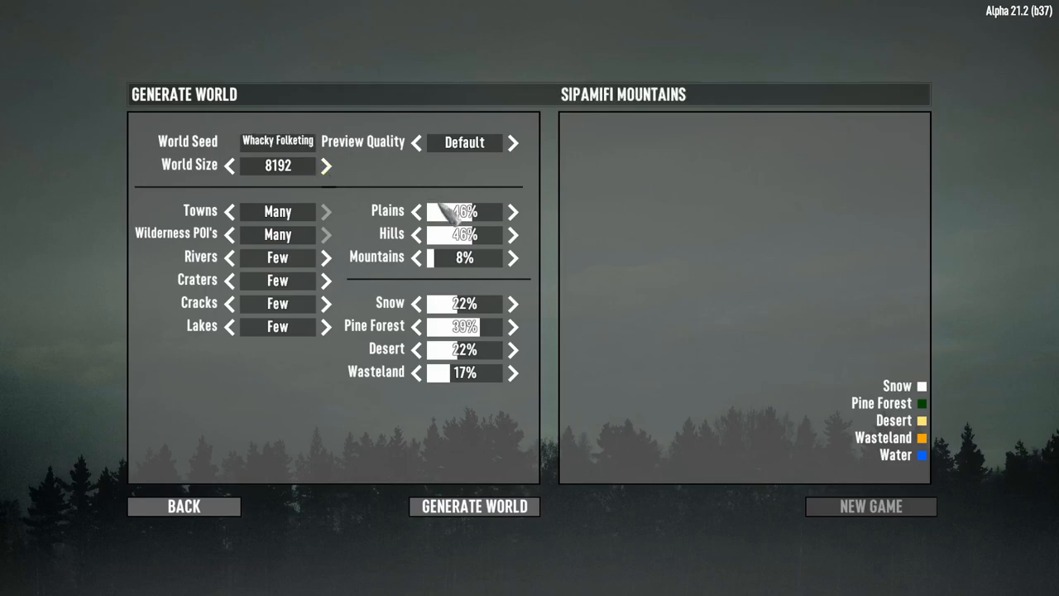
left_click(325, 166)
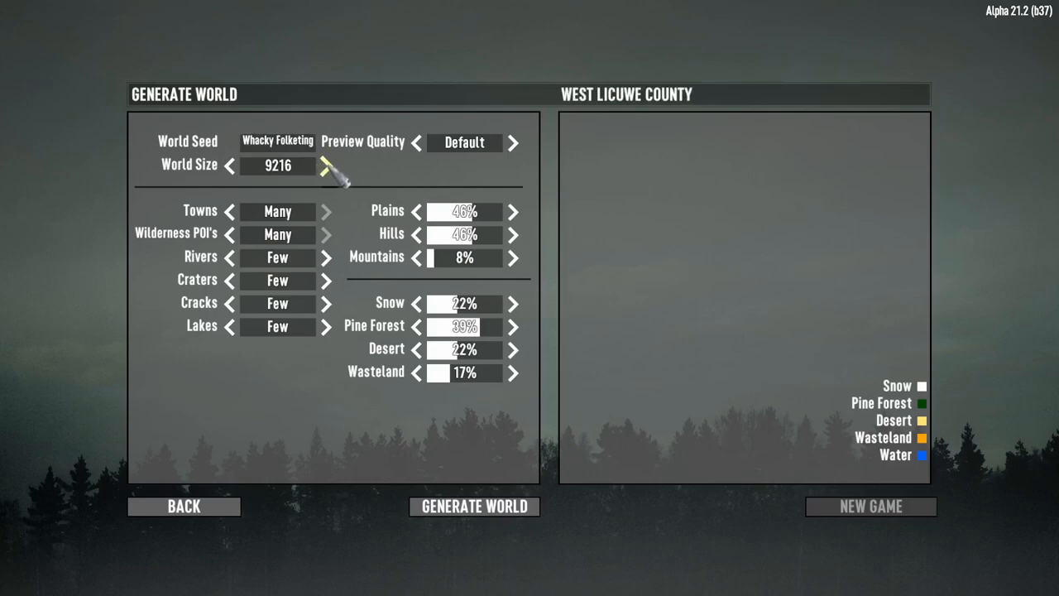
left_click(324, 166)
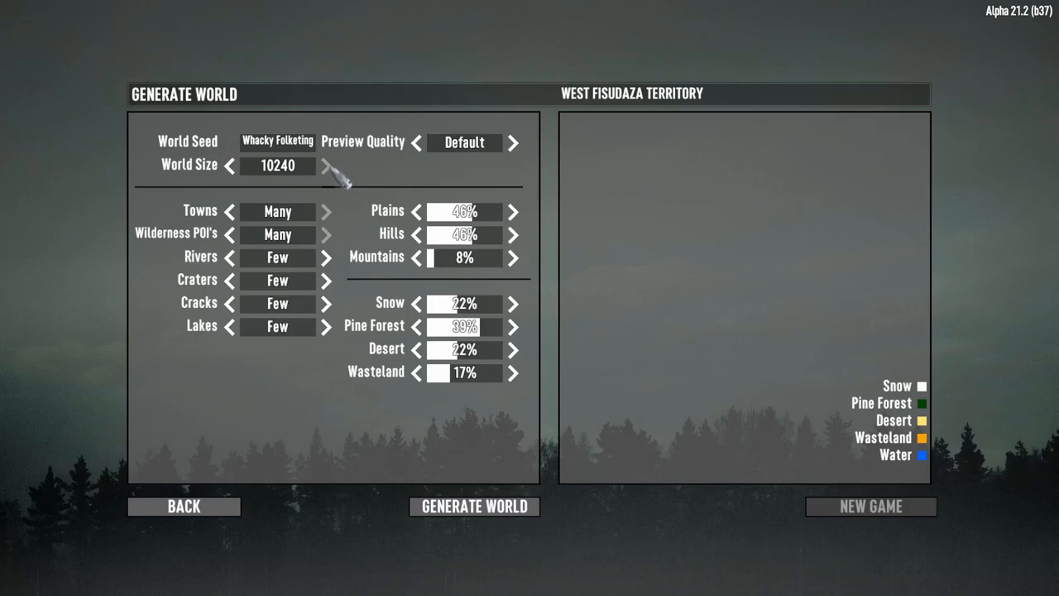
mouse_move(642, 329)
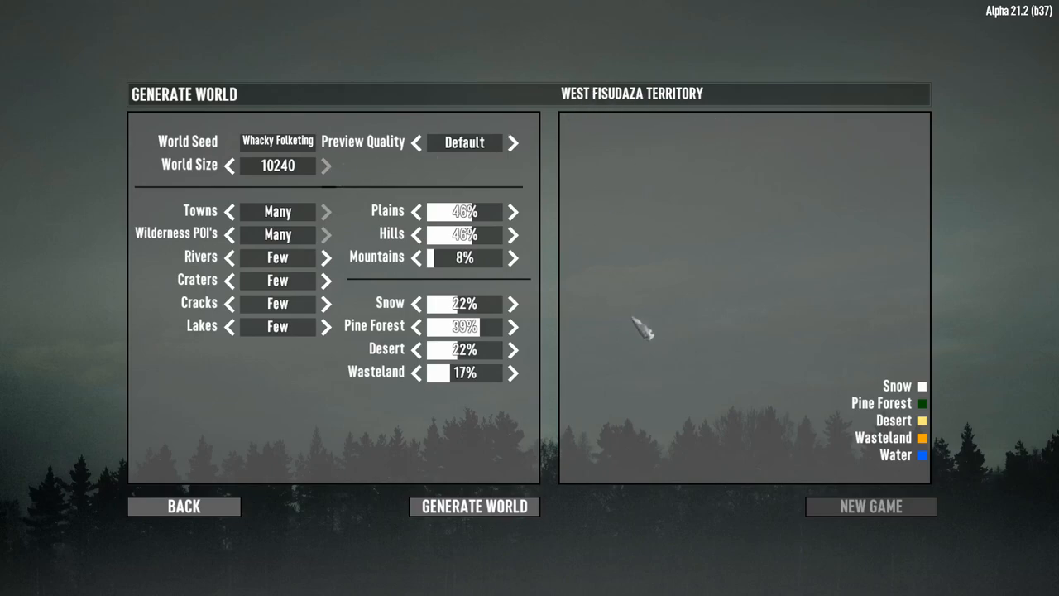
mouse_move(694, 407)
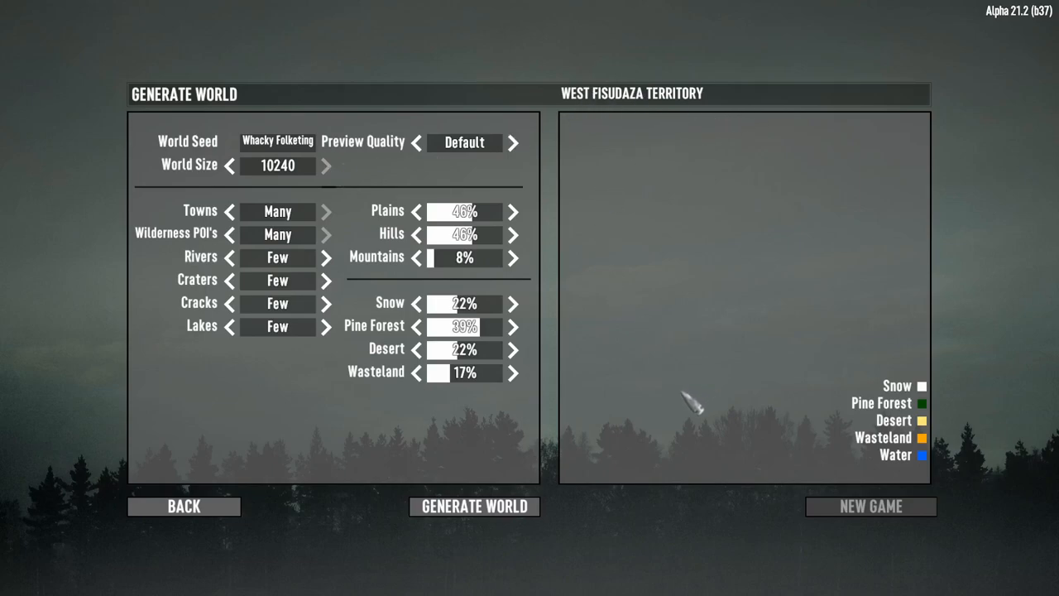
mouse_move(474, 506)
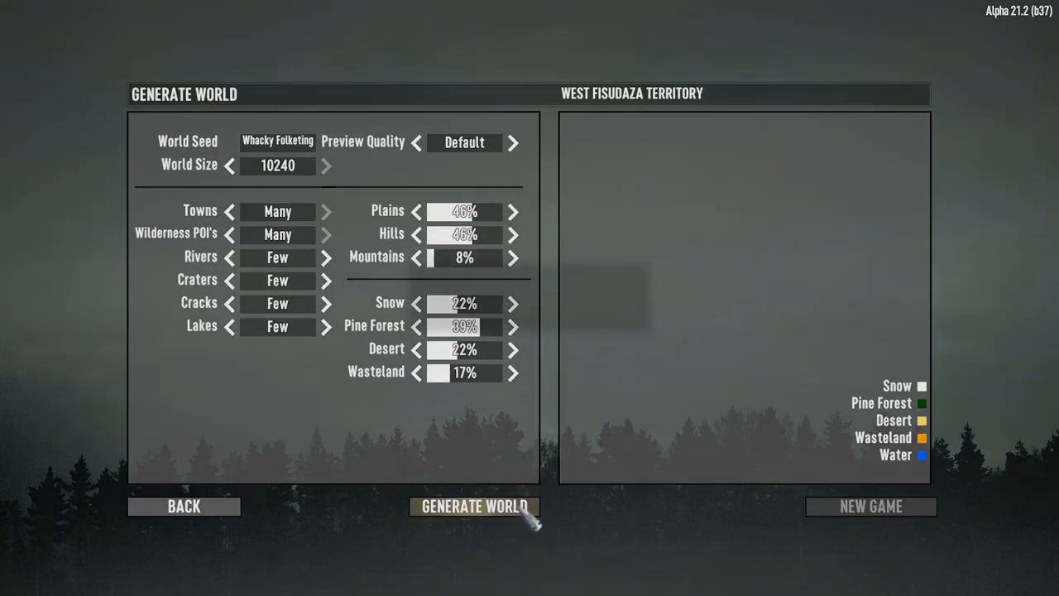
- Generate the West Fisudaza Territory preview map, then move to a different seed
left_click(473, 506)
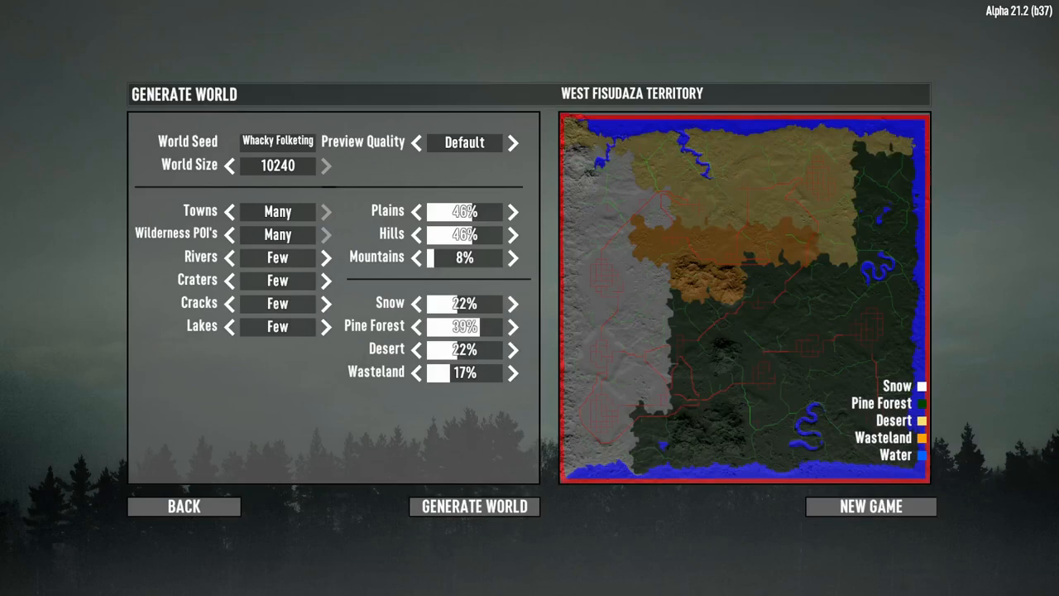
left_click(473, 506)
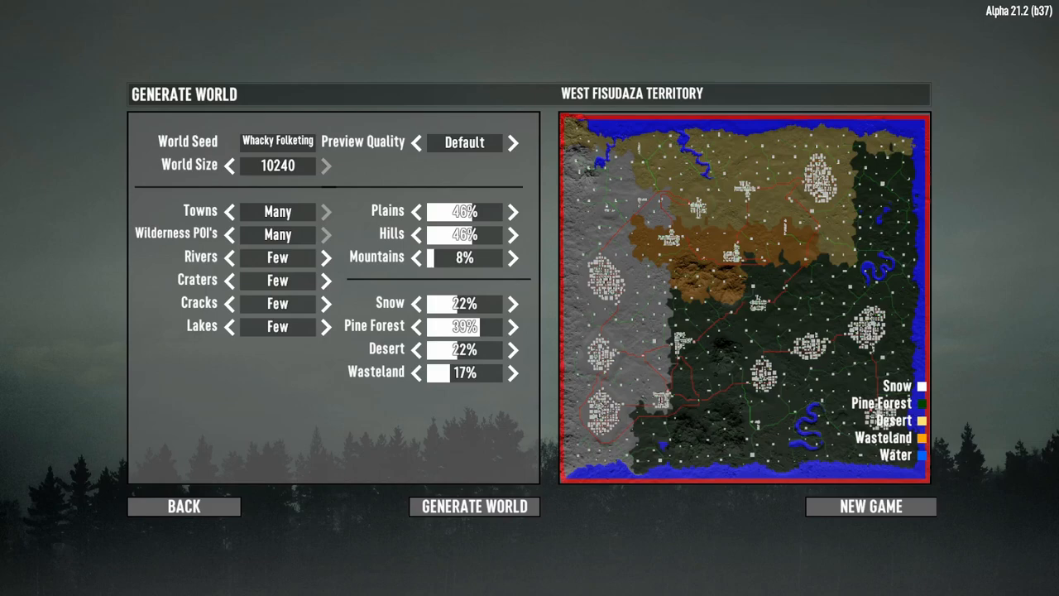
left_click(474, 506)
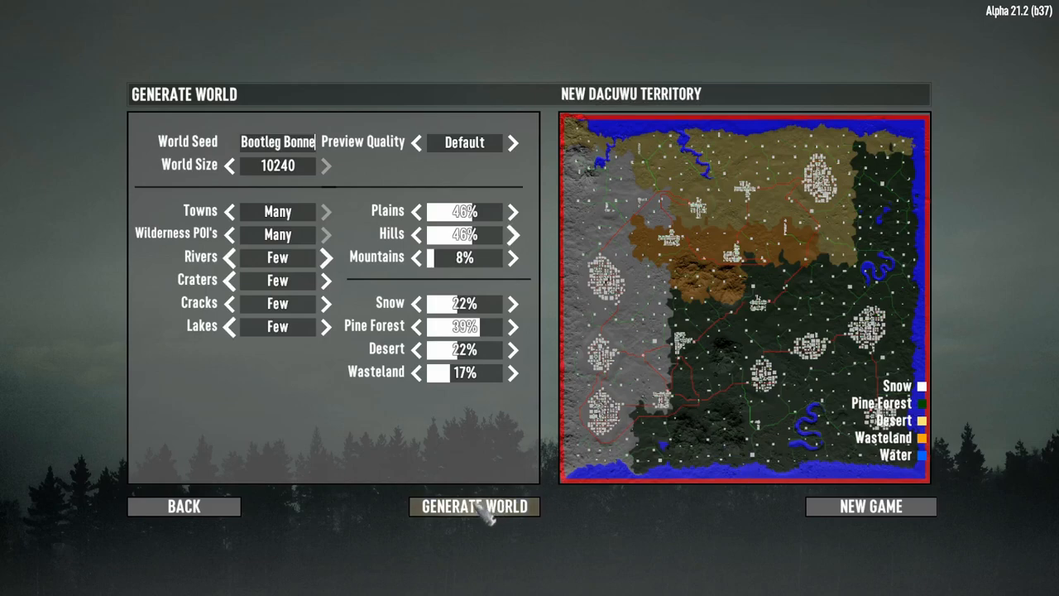
- Generate the New Dacuwu Territory preview, then switch to seed 'Darkest Shores'
left_click(473, 506)
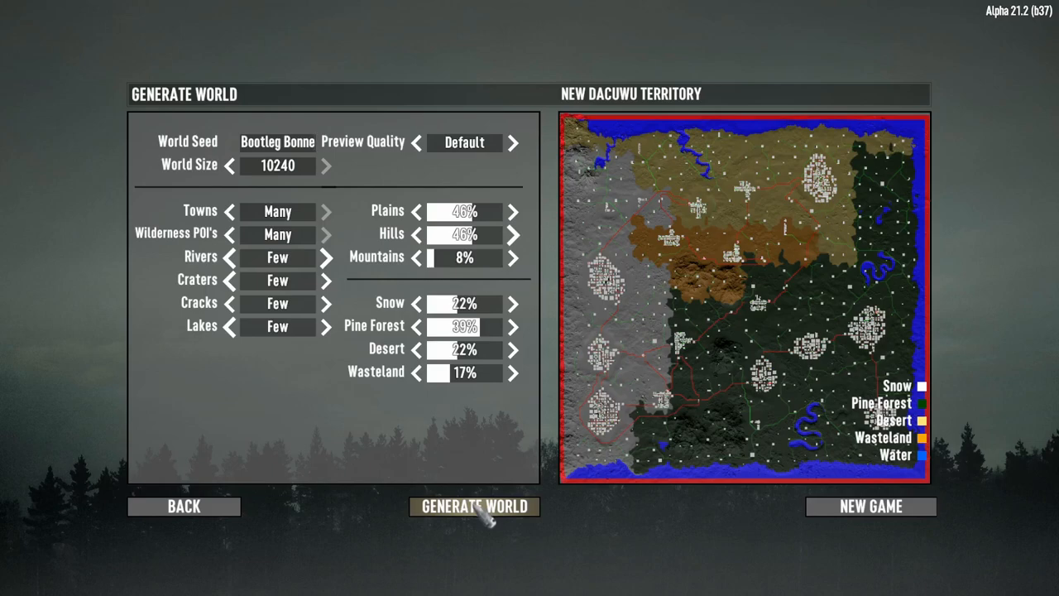
left_click(473, 506)
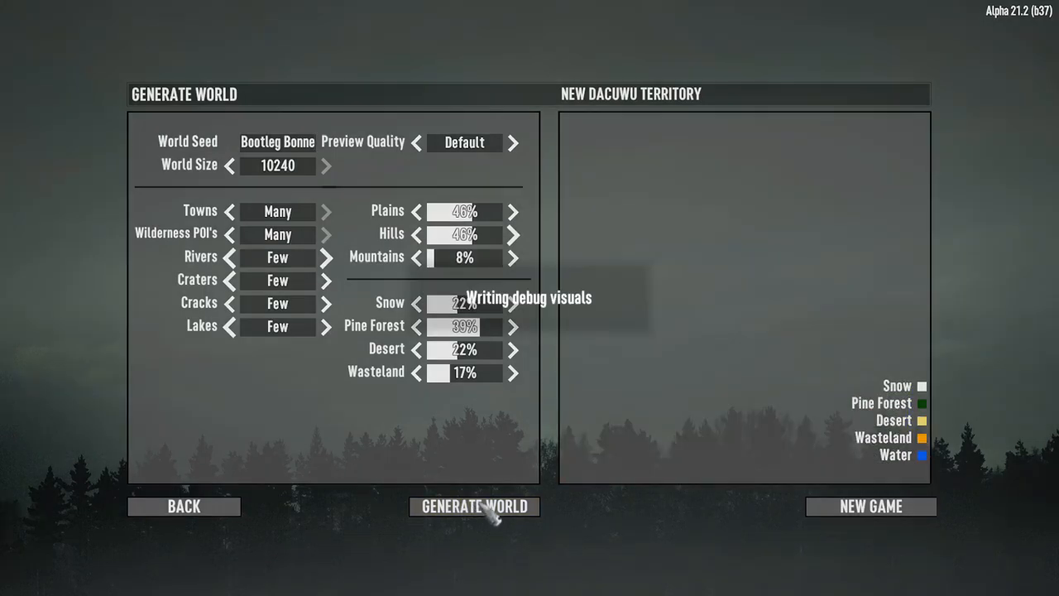
left_click(474, 507)
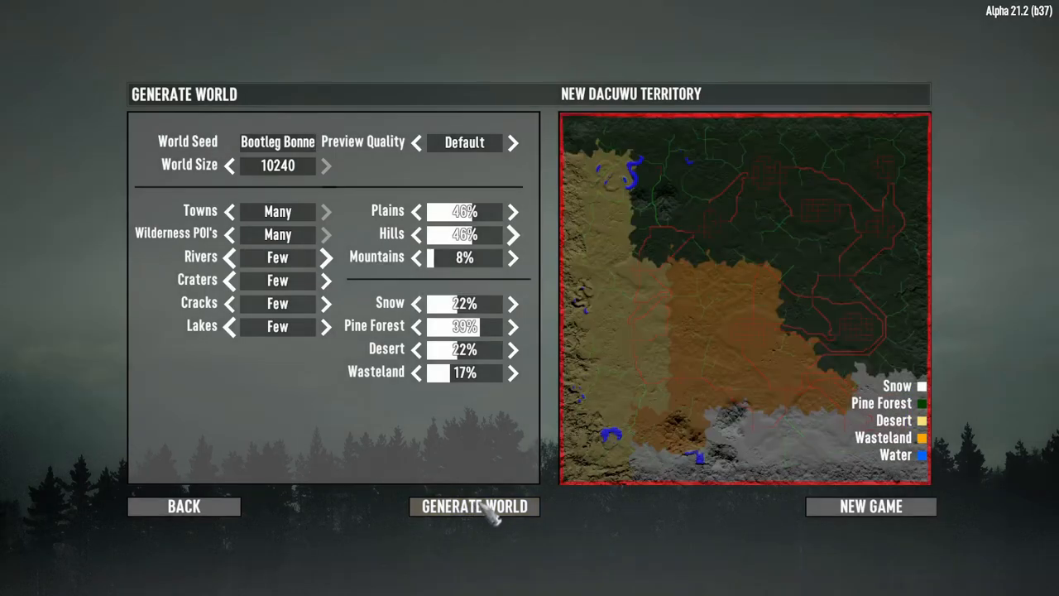
left_click(474, 507)
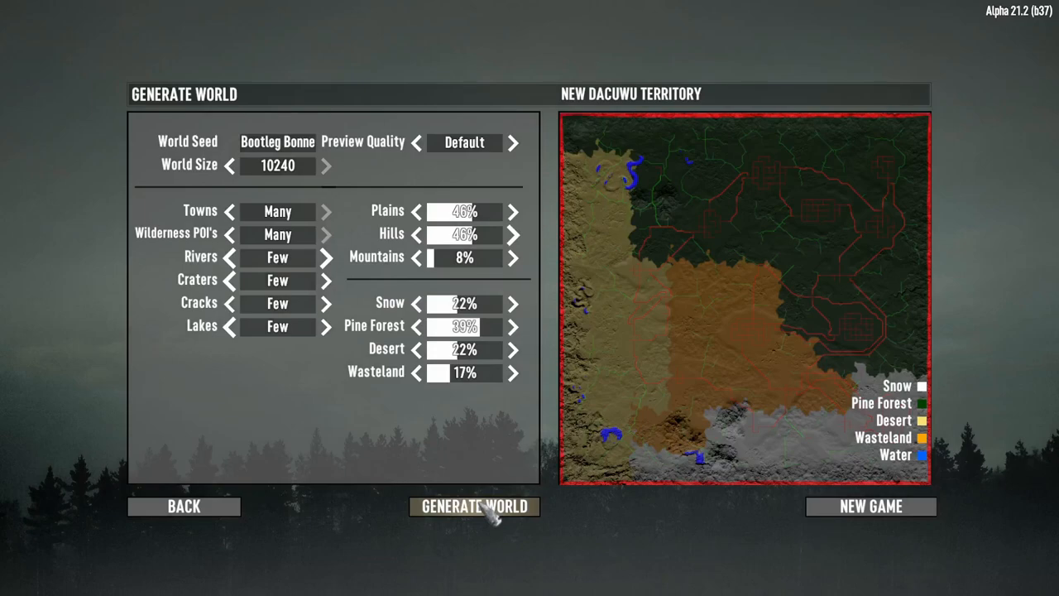
left_click(473, 507)
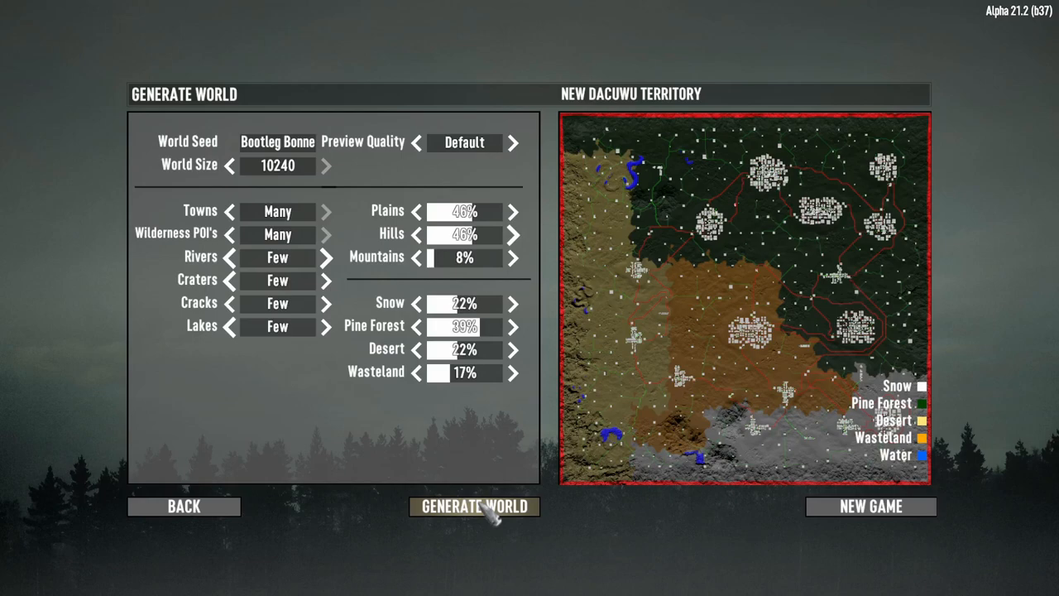
left_click(474, 507)
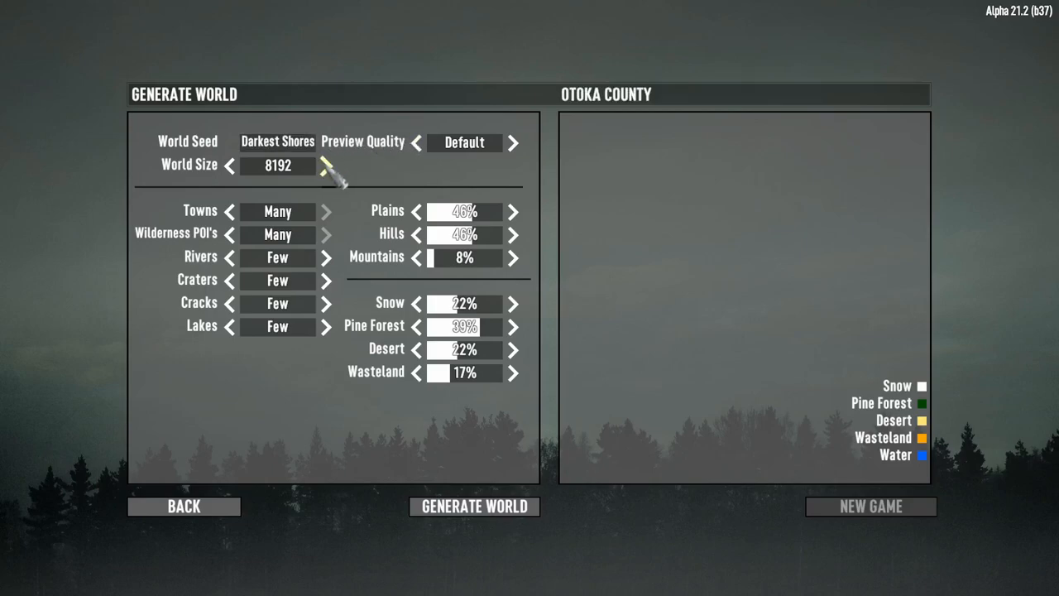
- Raise the world size to 10240 and enter the seed 'Wyr3d'
left_click(325, 166)
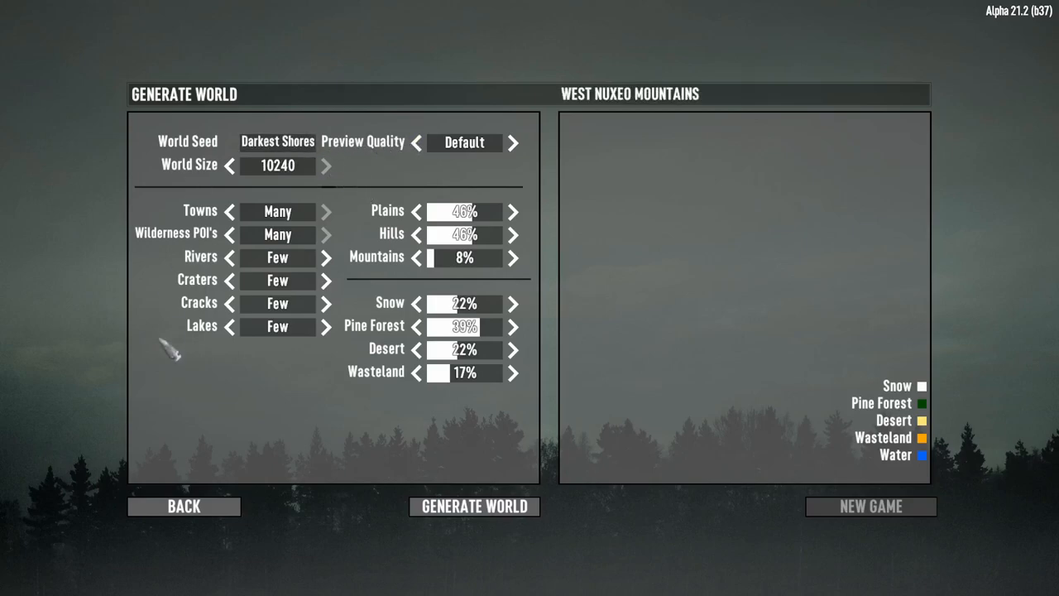
left_click(474, 506)
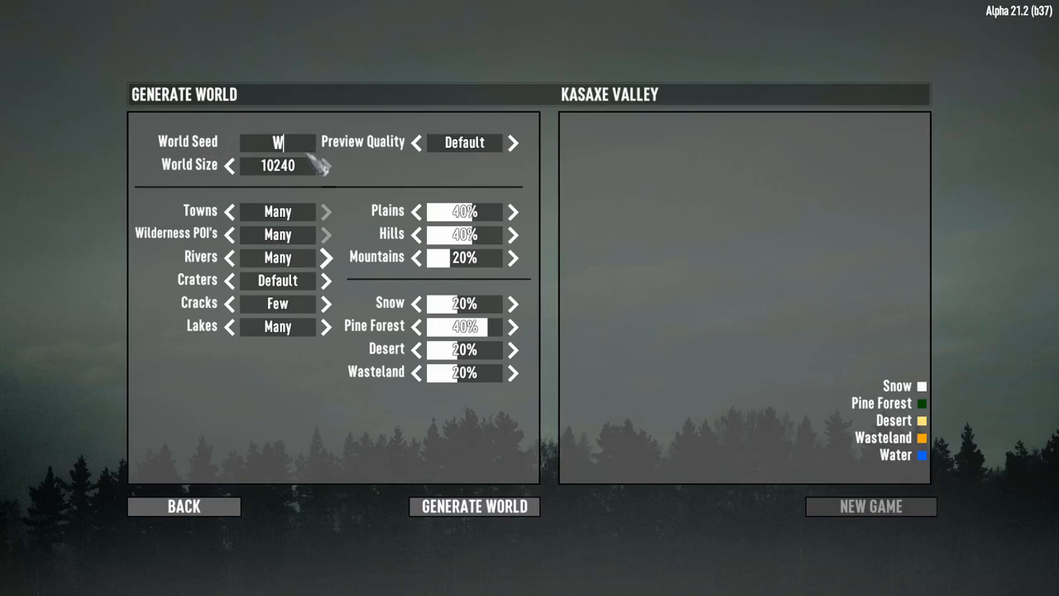
type("yr3d")
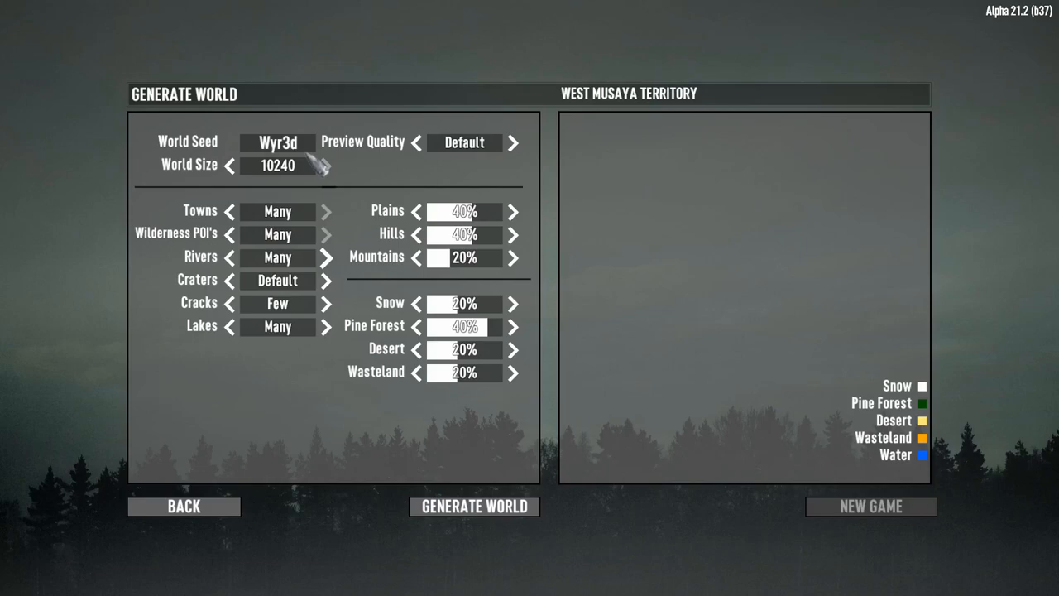
mouse_move(335, 163)
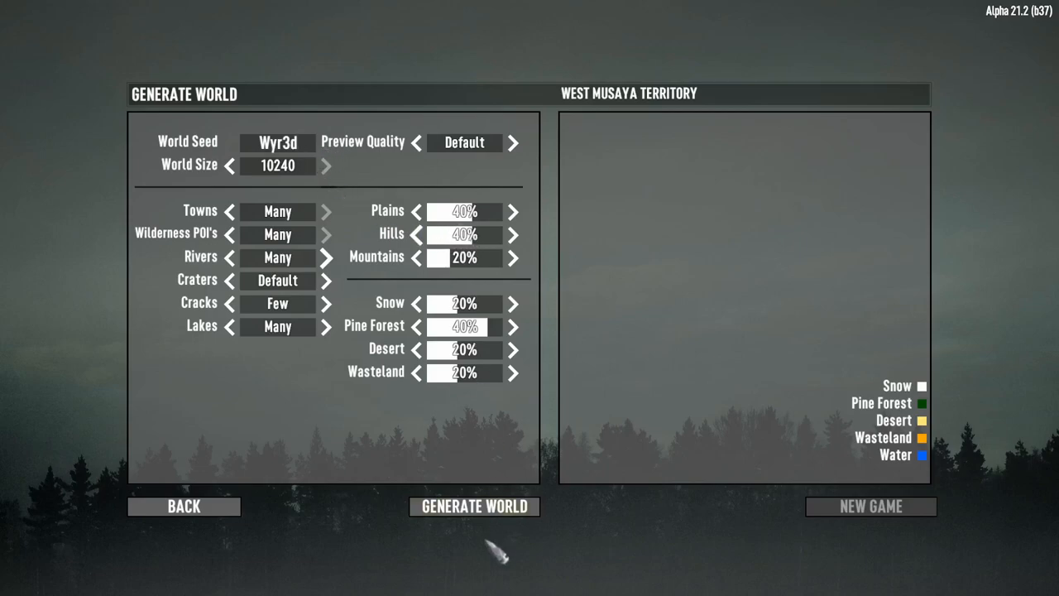
- Generate the West Musaya Territory preview for Wyr3d and show the full biome map
left_click(473, 506)
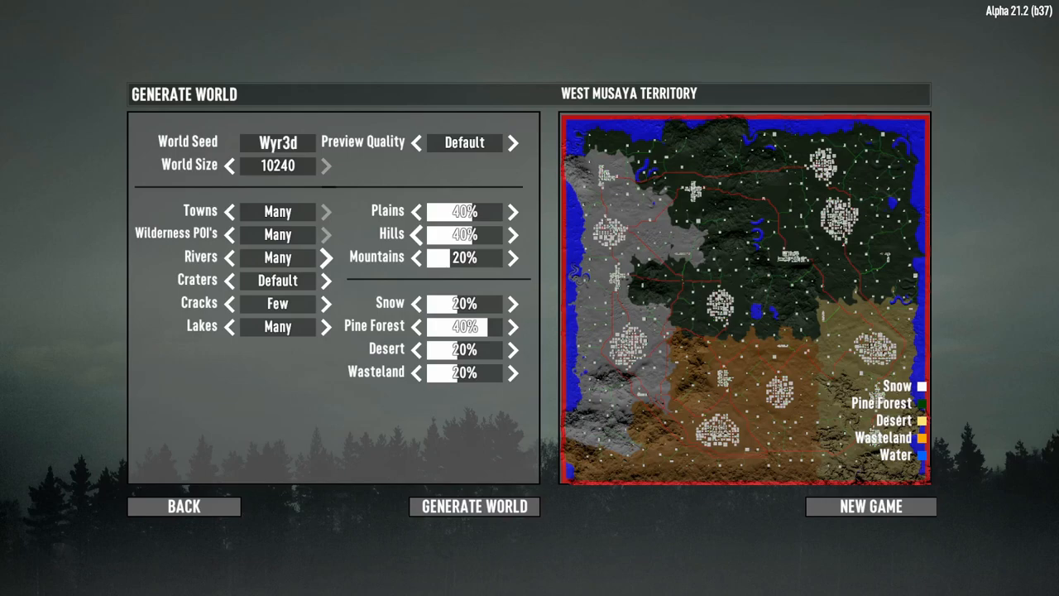
left_click(473, 507)
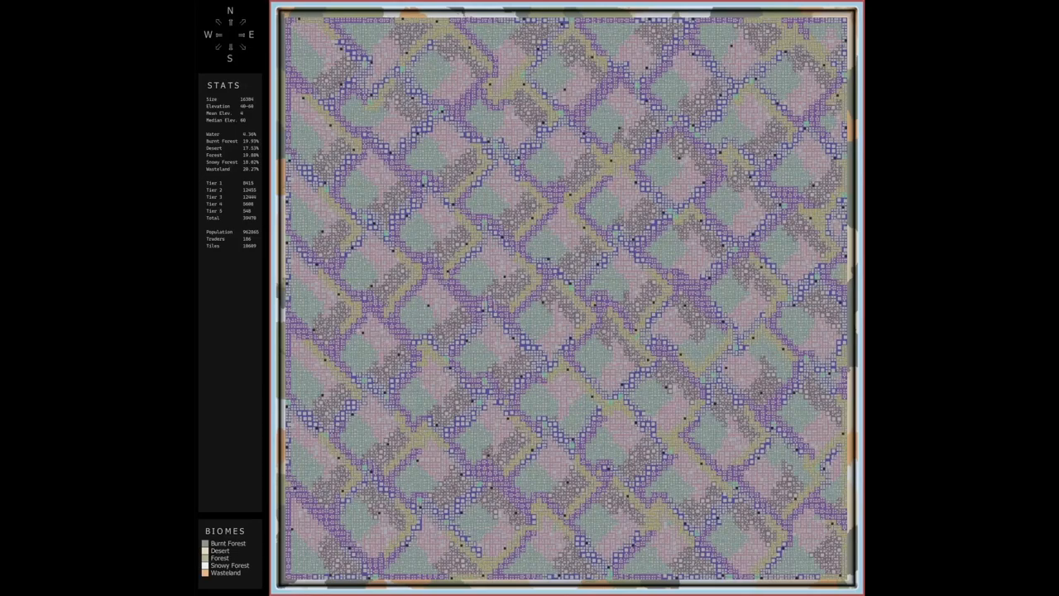